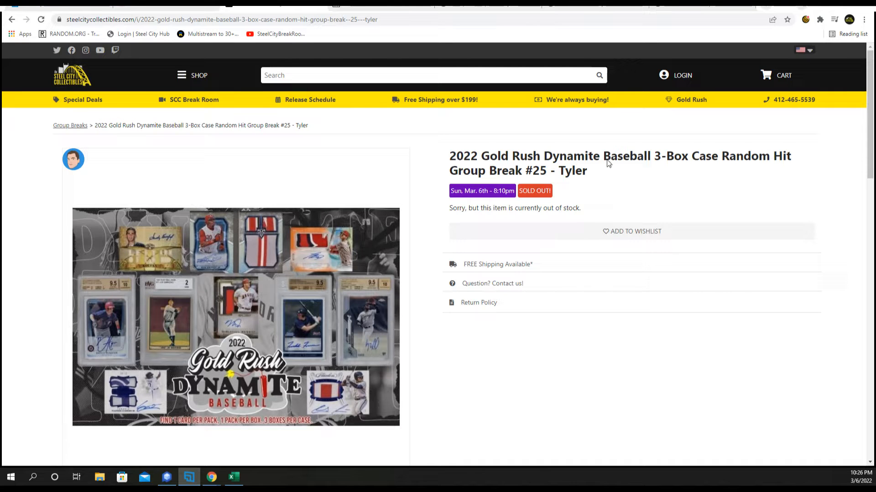
mouse_move(541, 180)
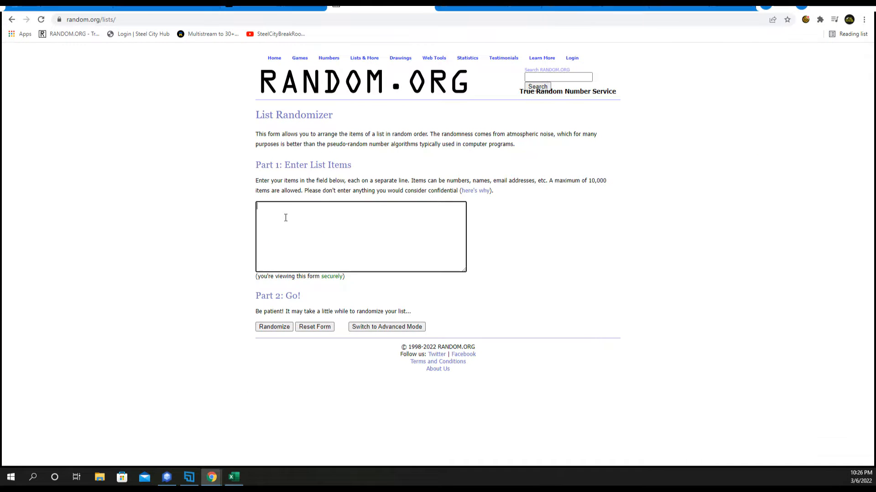
text(Dan N)
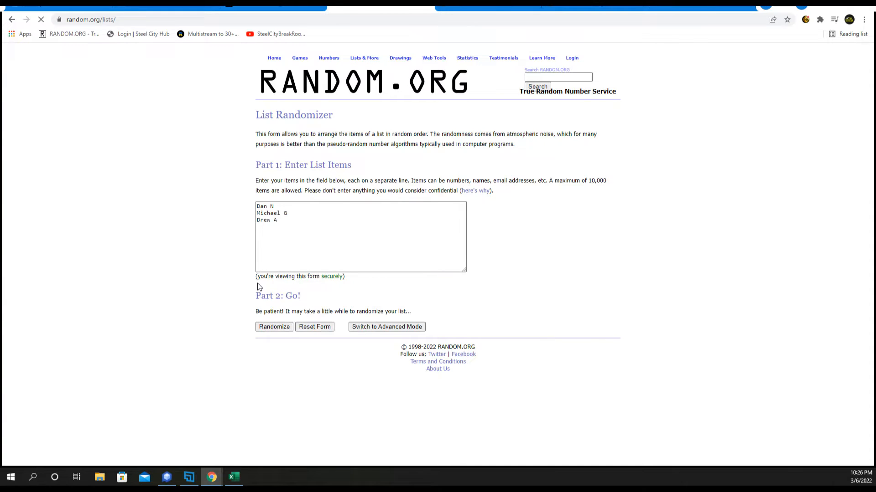
click(273, 326)
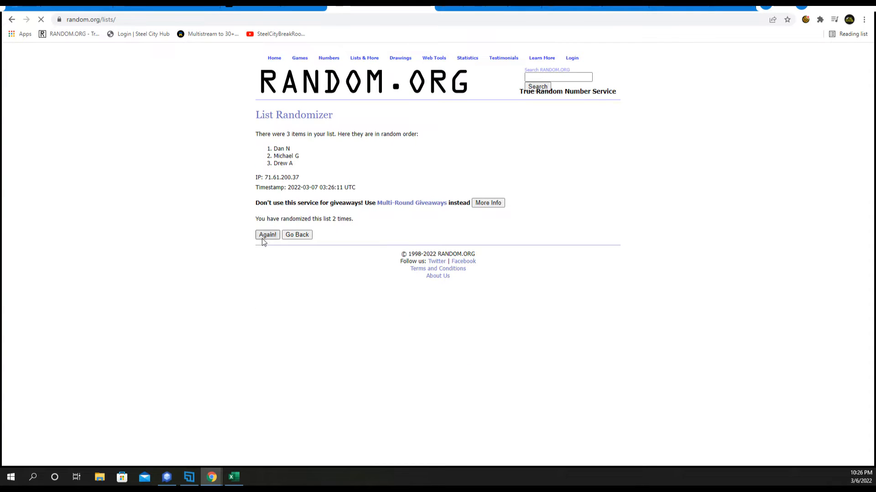
click(267, 234)
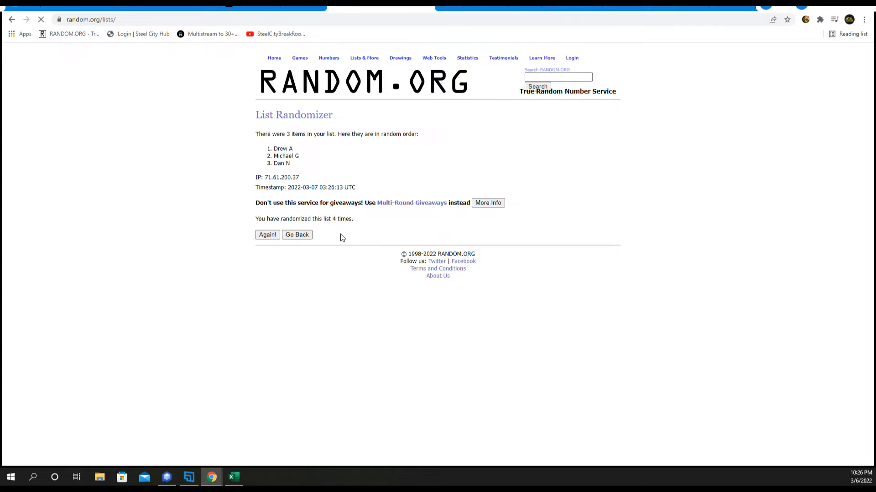
click(267, 234)
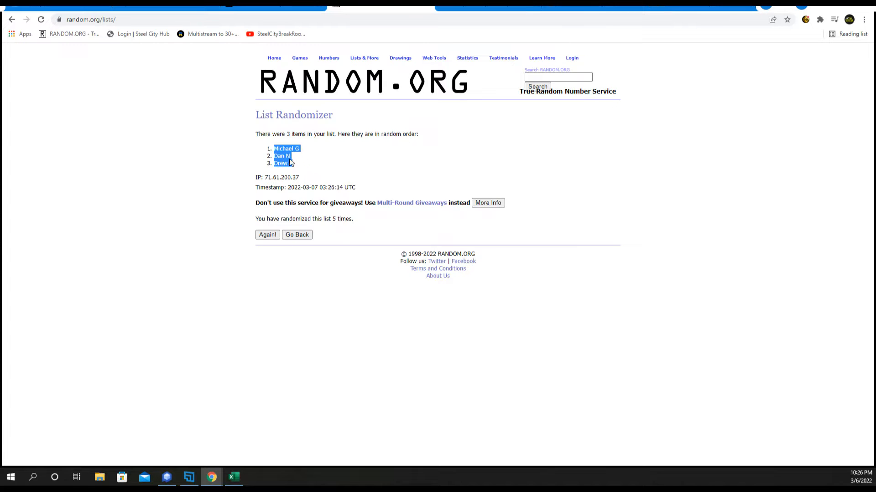
Step: Paste the shuffled names into the blank Excel sheet as plain text
click(233, 477)
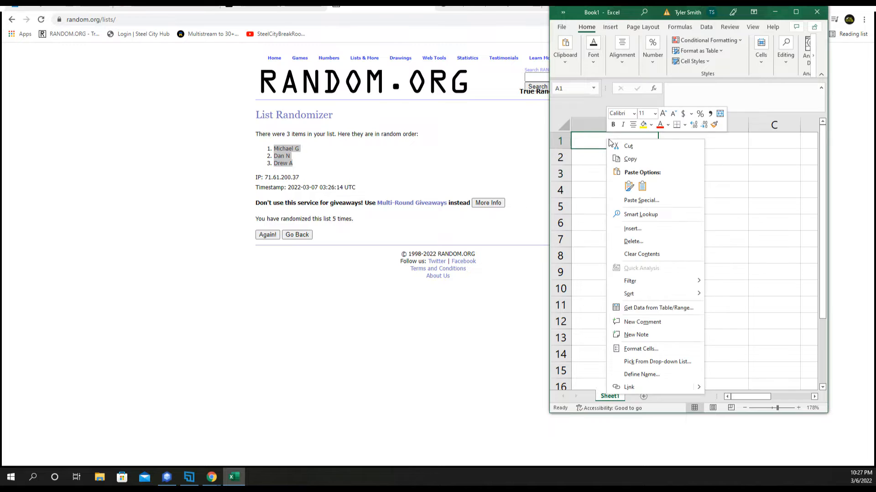
click(641, 199)
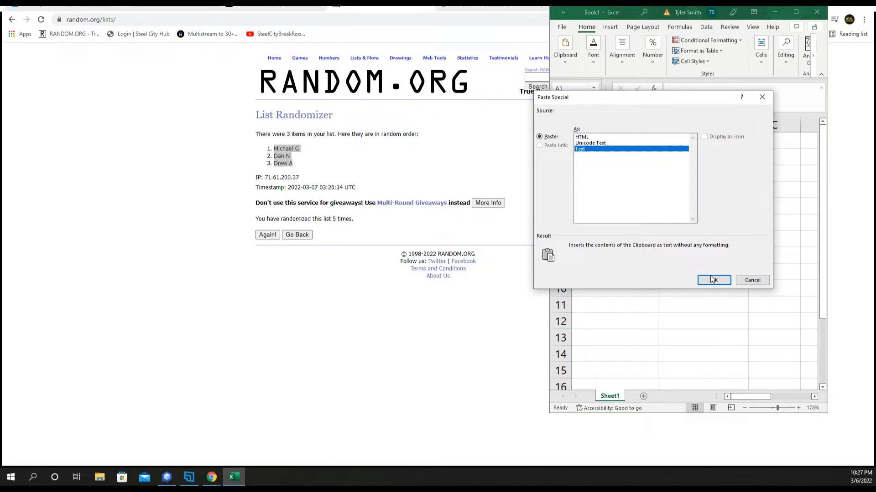
click(363, 57)
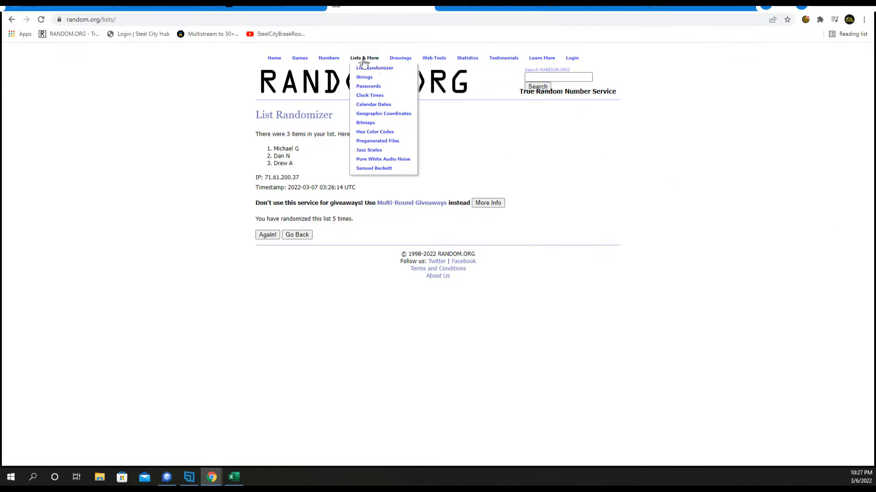
Step: Start a fresh List Randomizer form for the hit cards Vlad Jr, Bo Jackson, Aaron Judge
click(374, 67)
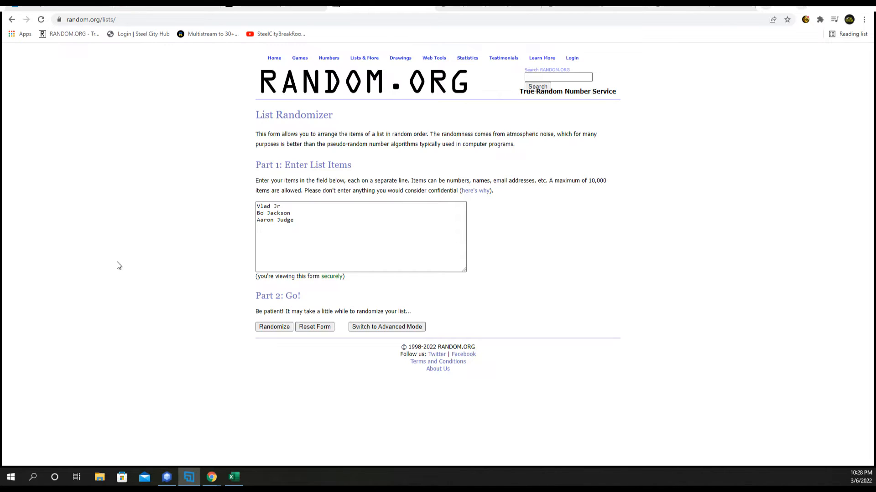
mouse_move(129, 294)
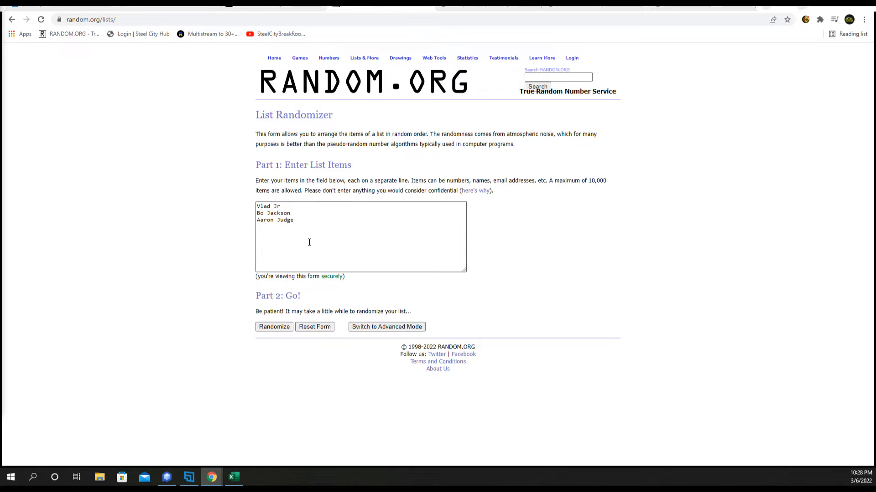
Step: Shuffle the hit cards into Vlad Jr, Aaron Judge, Bo Jackson and select the result
click(273, 327)
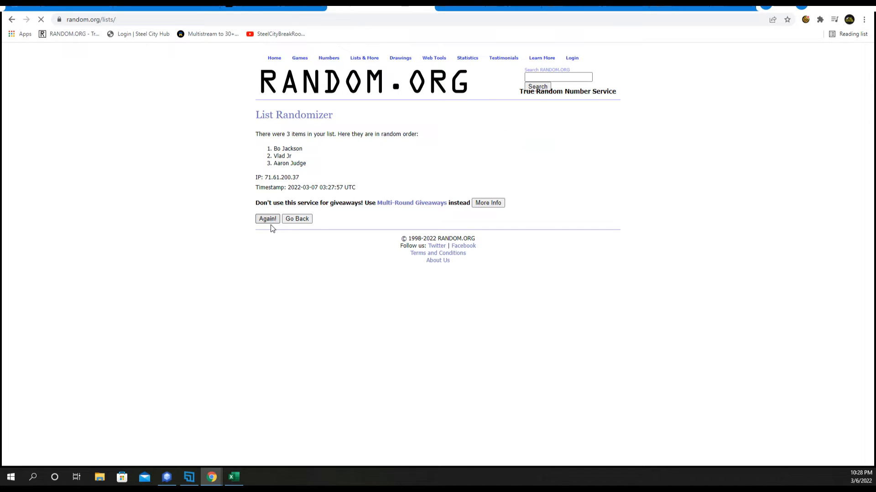
click(267, 218)
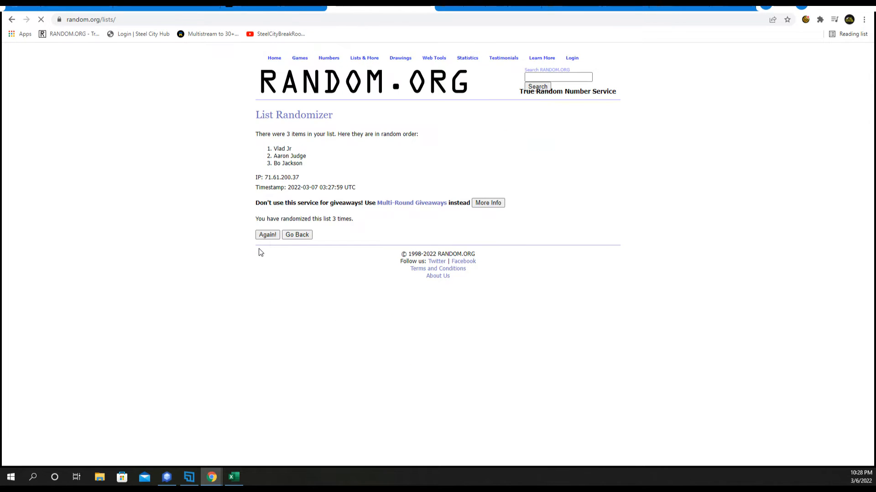
click(267, 234)
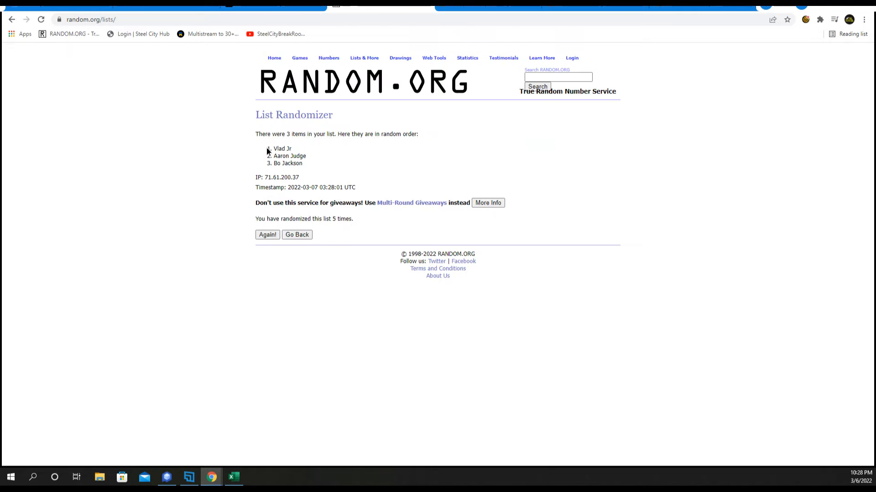
drag(271, 149, 304, 164)
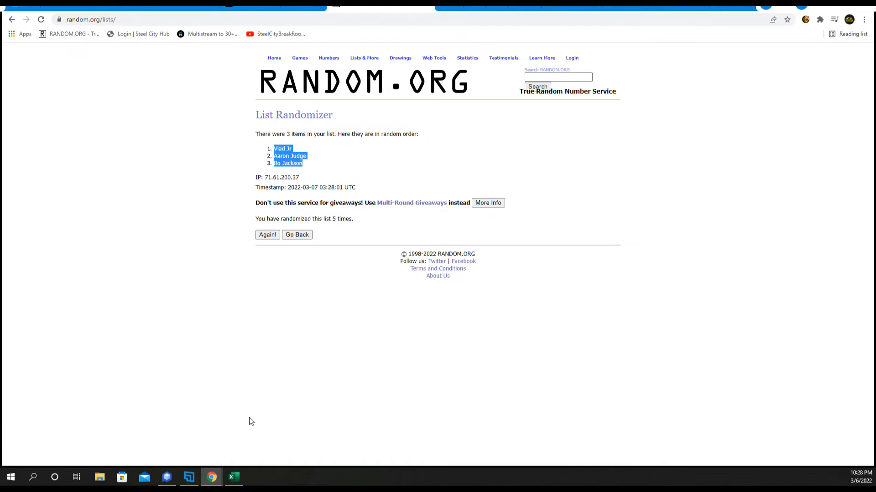
click(233, 477)
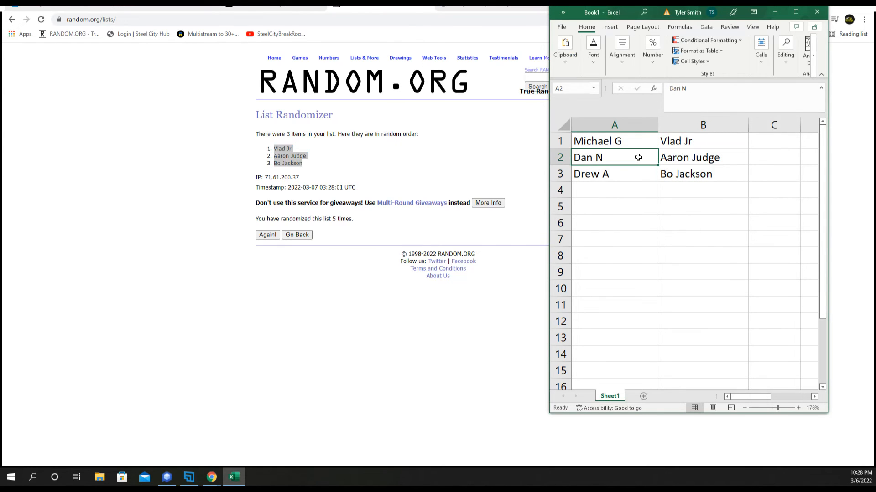
Step: Open Excel's File menu with the cards paired beside participants in column B
click(560, 27)
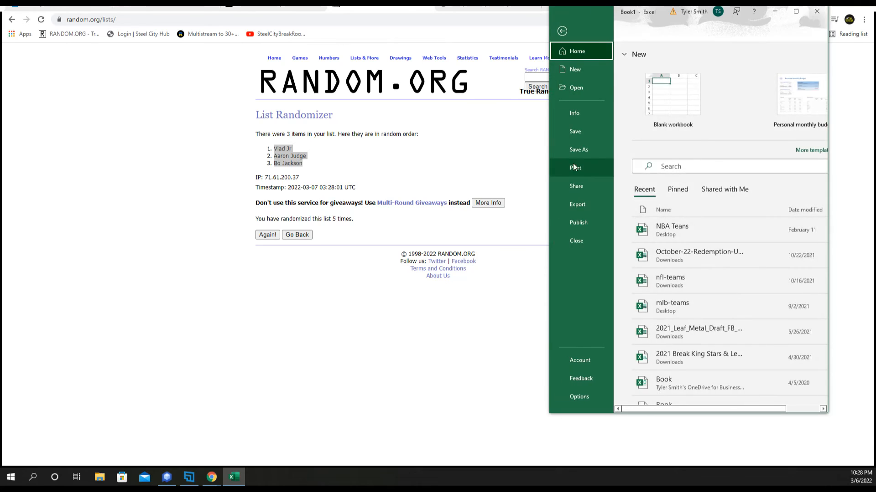